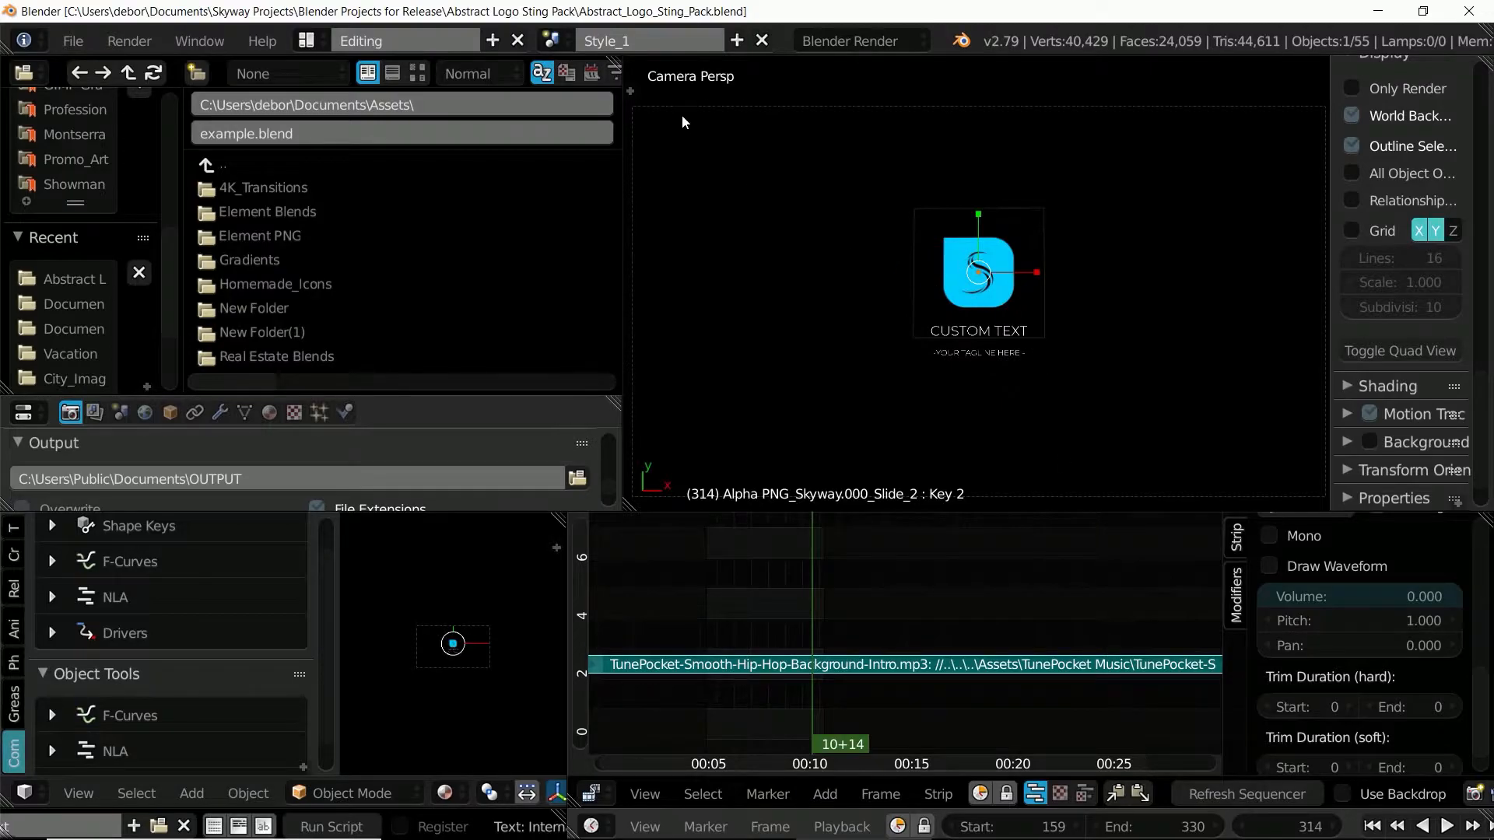
mouse_move(987, 329)
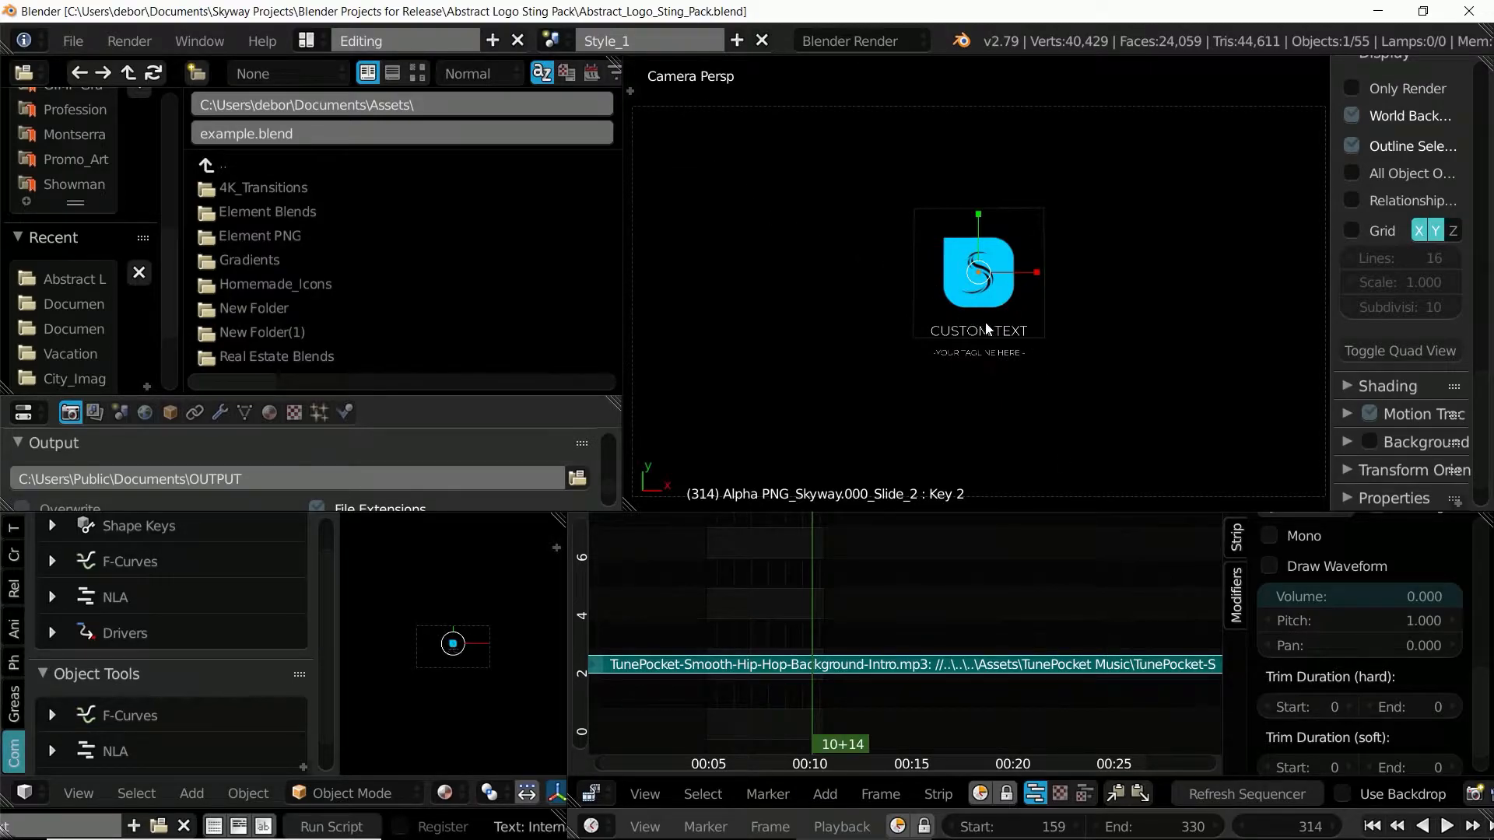
mouse_move(1208, 338)
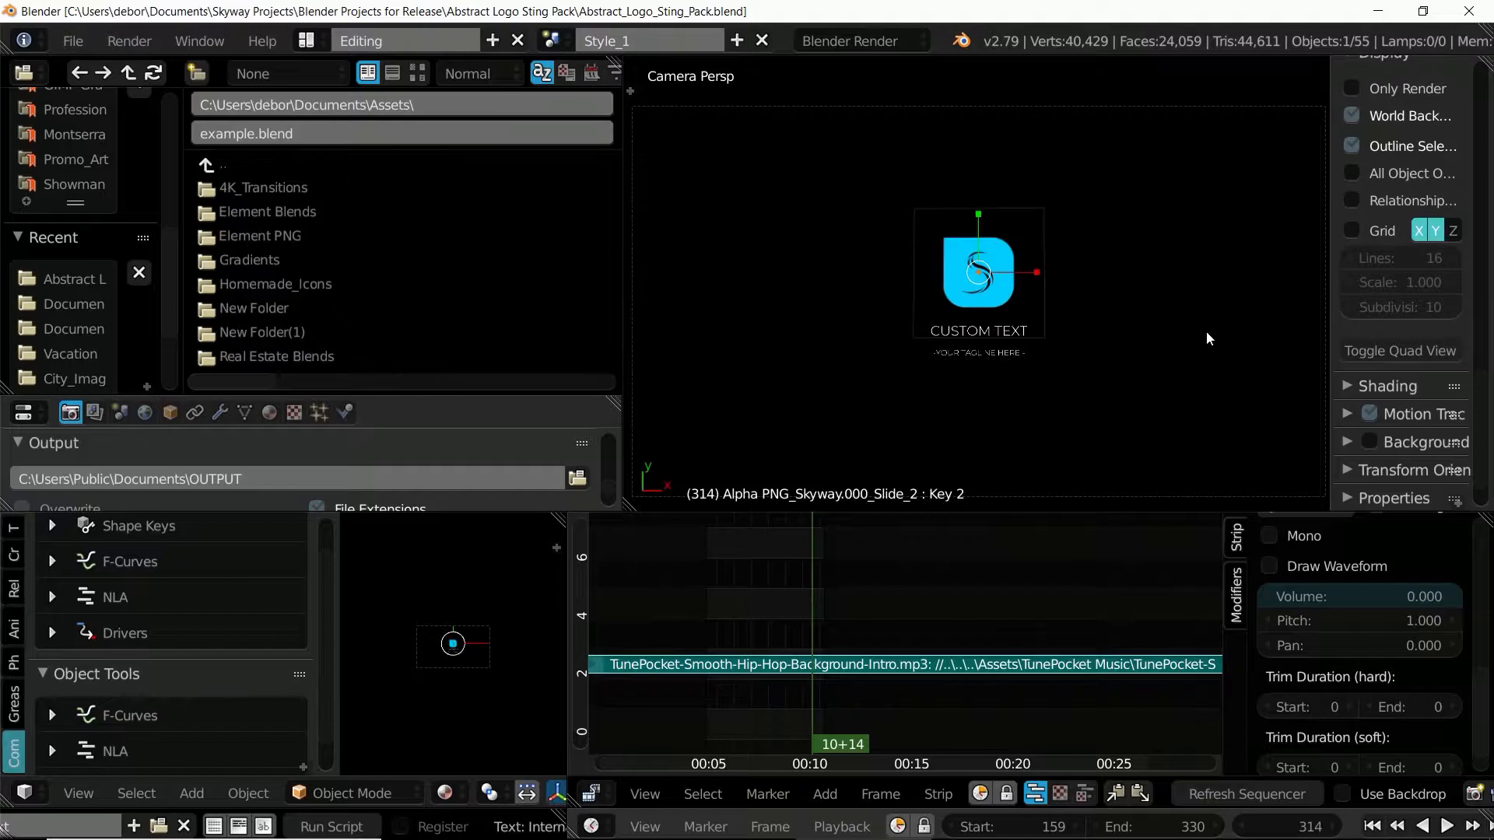
mouse_move(1067, 454)
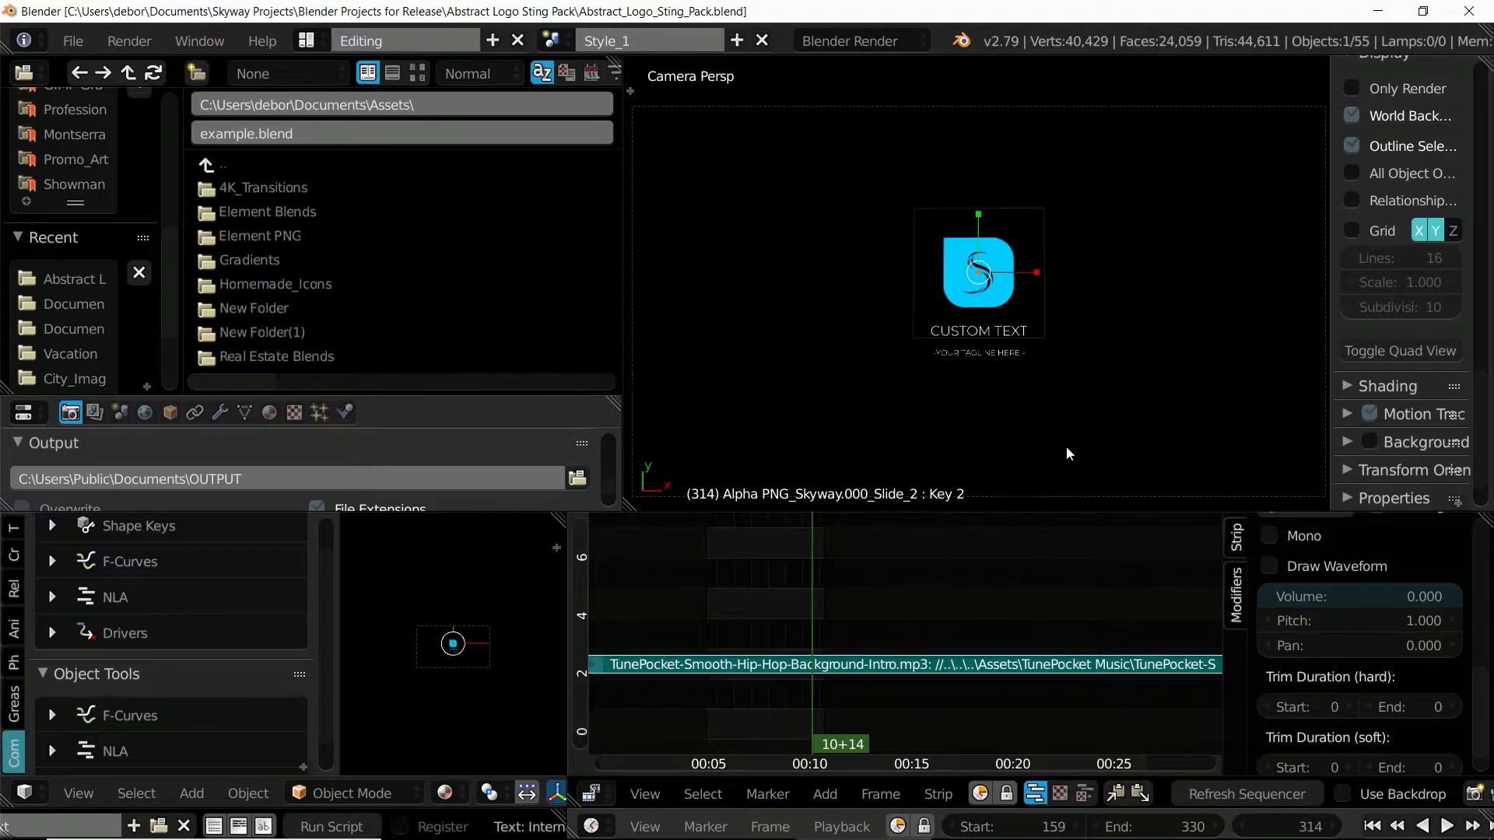
mouse_move(400, 759)
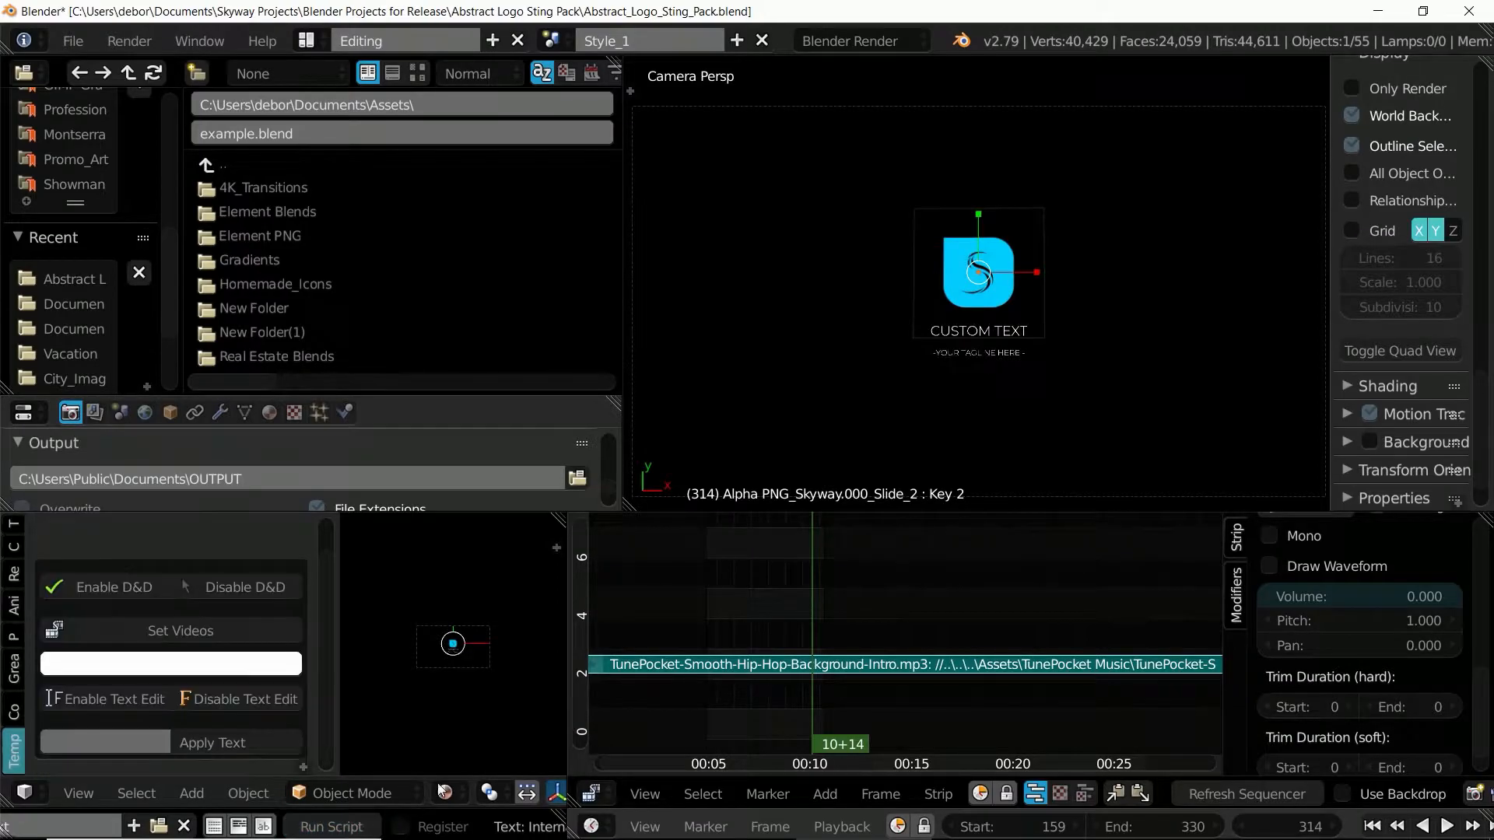
mouse_move(180, 629)
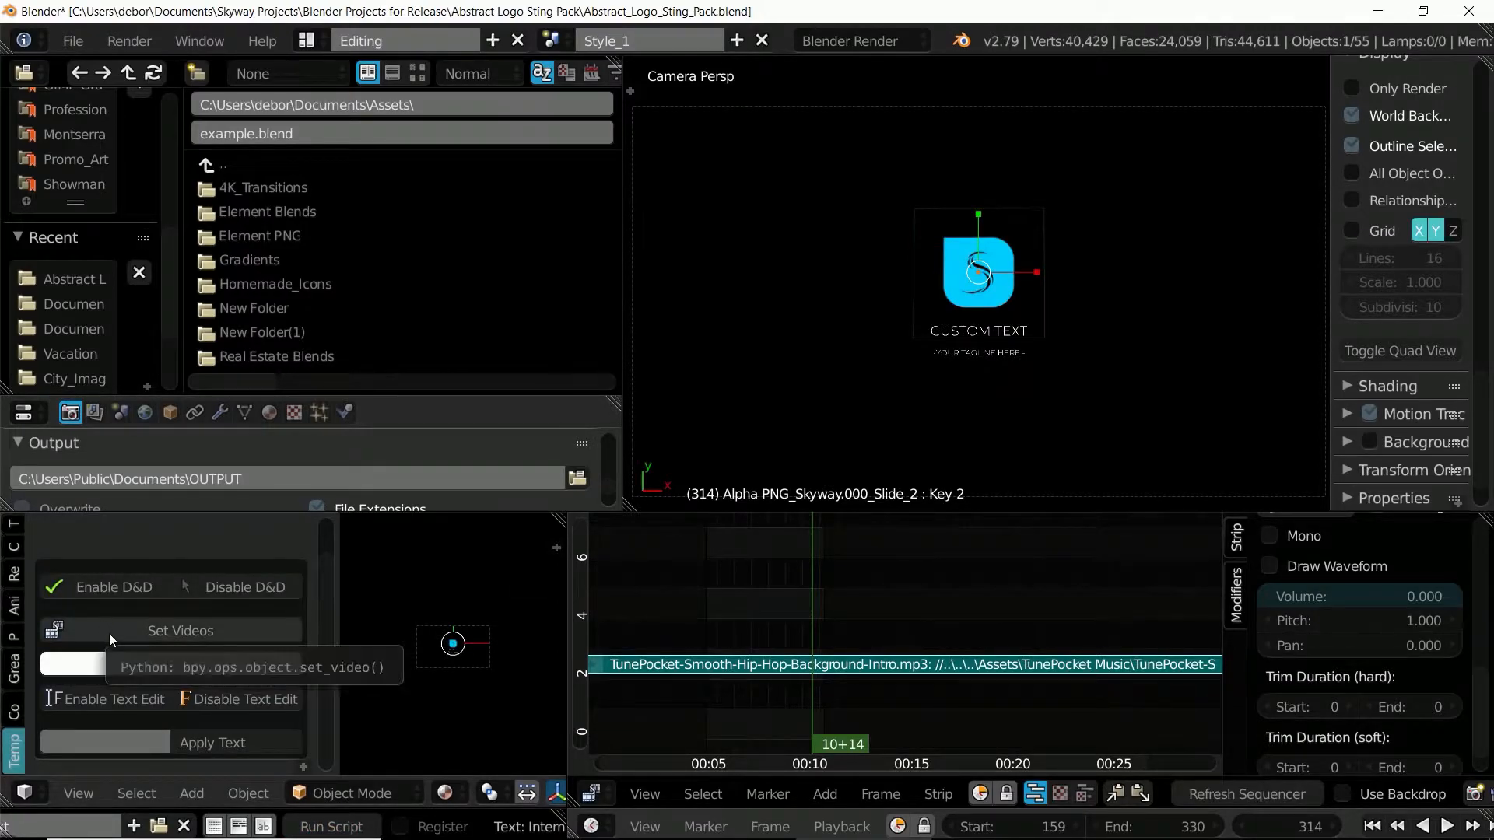
mouse_move(246, 586)
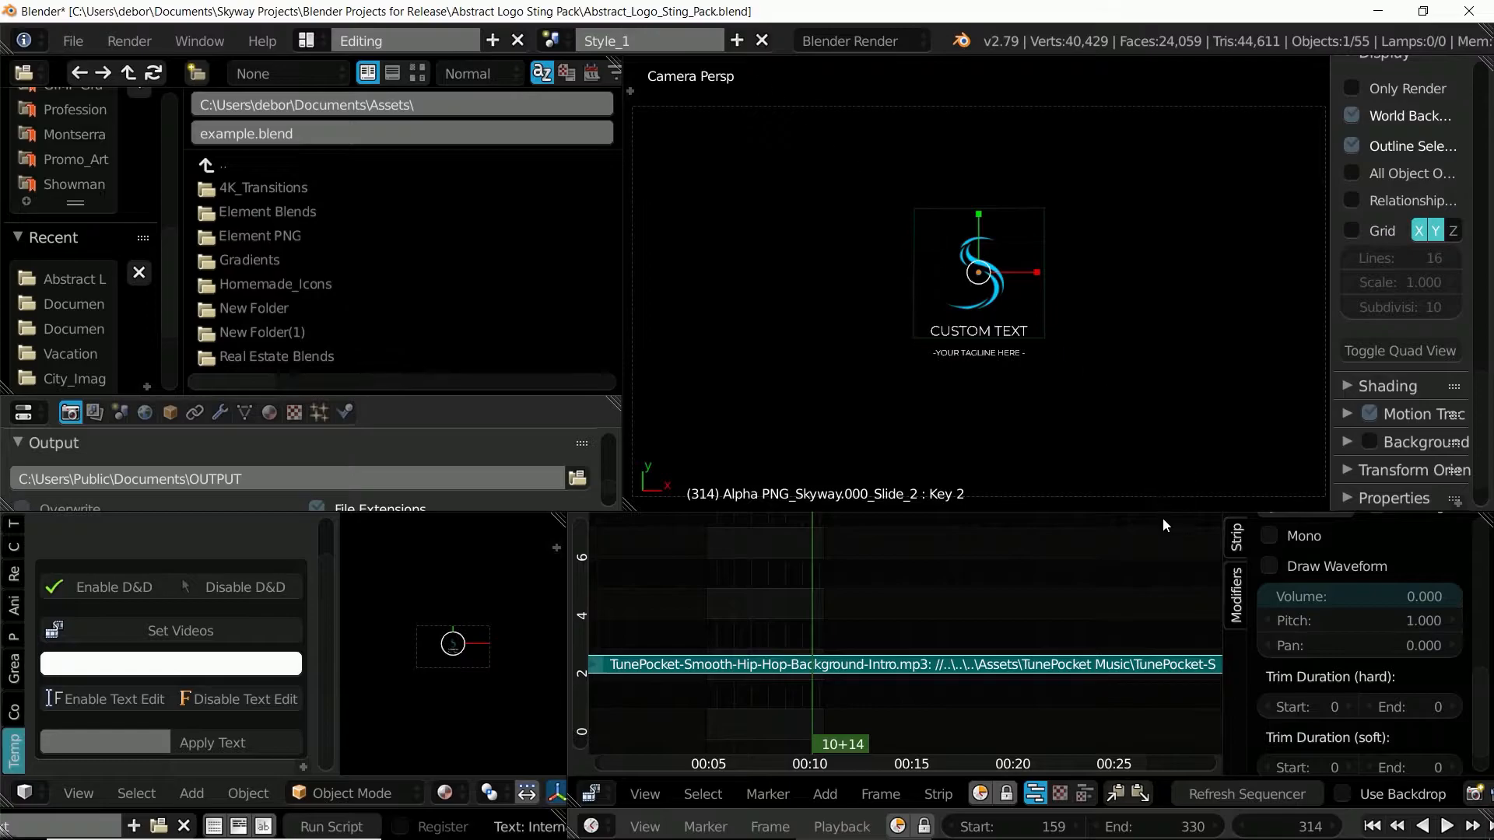
mouse_move(748, 462)
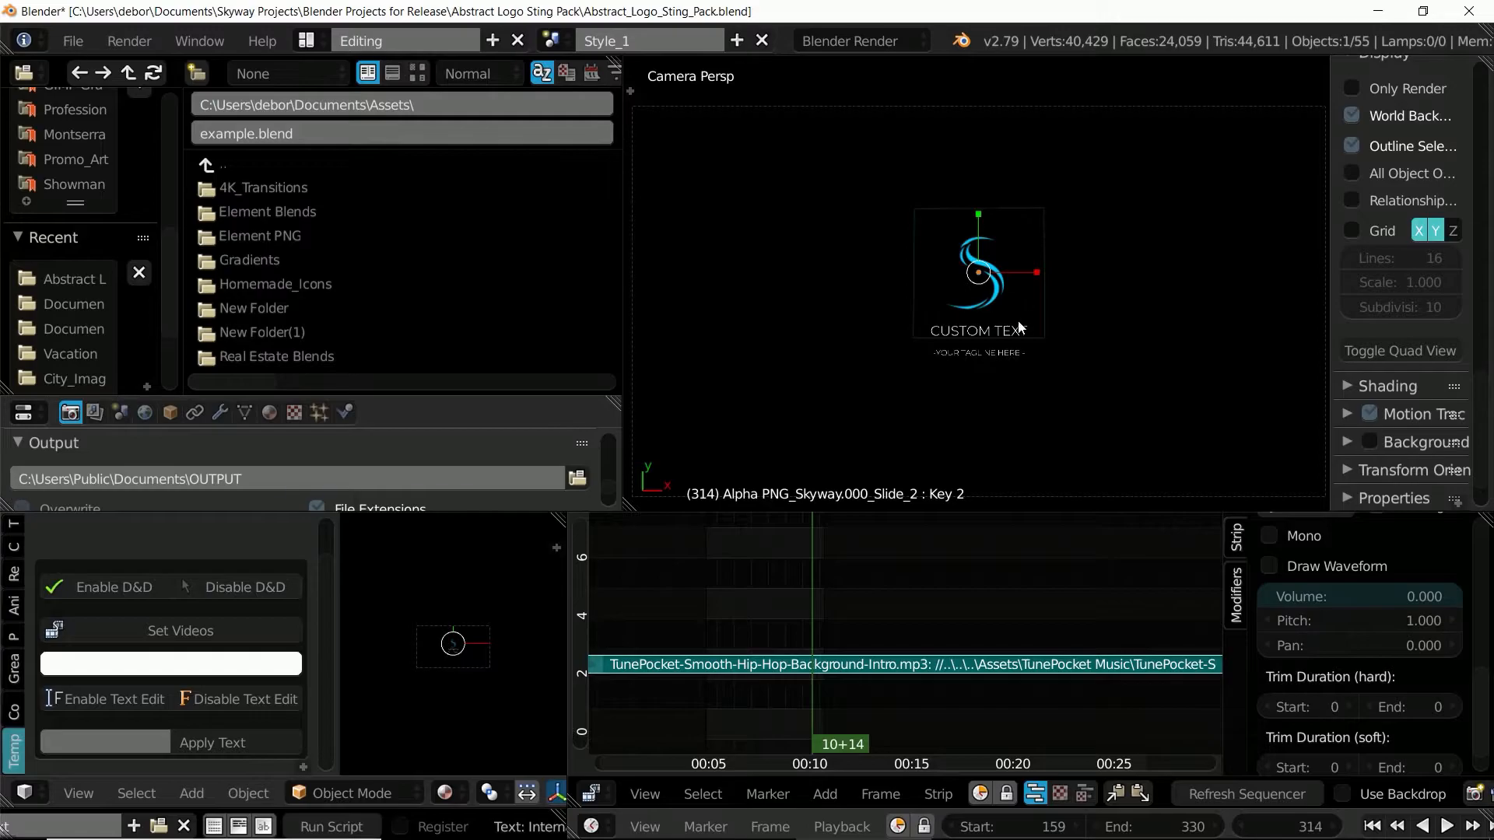
mouse_move(1056, 350)
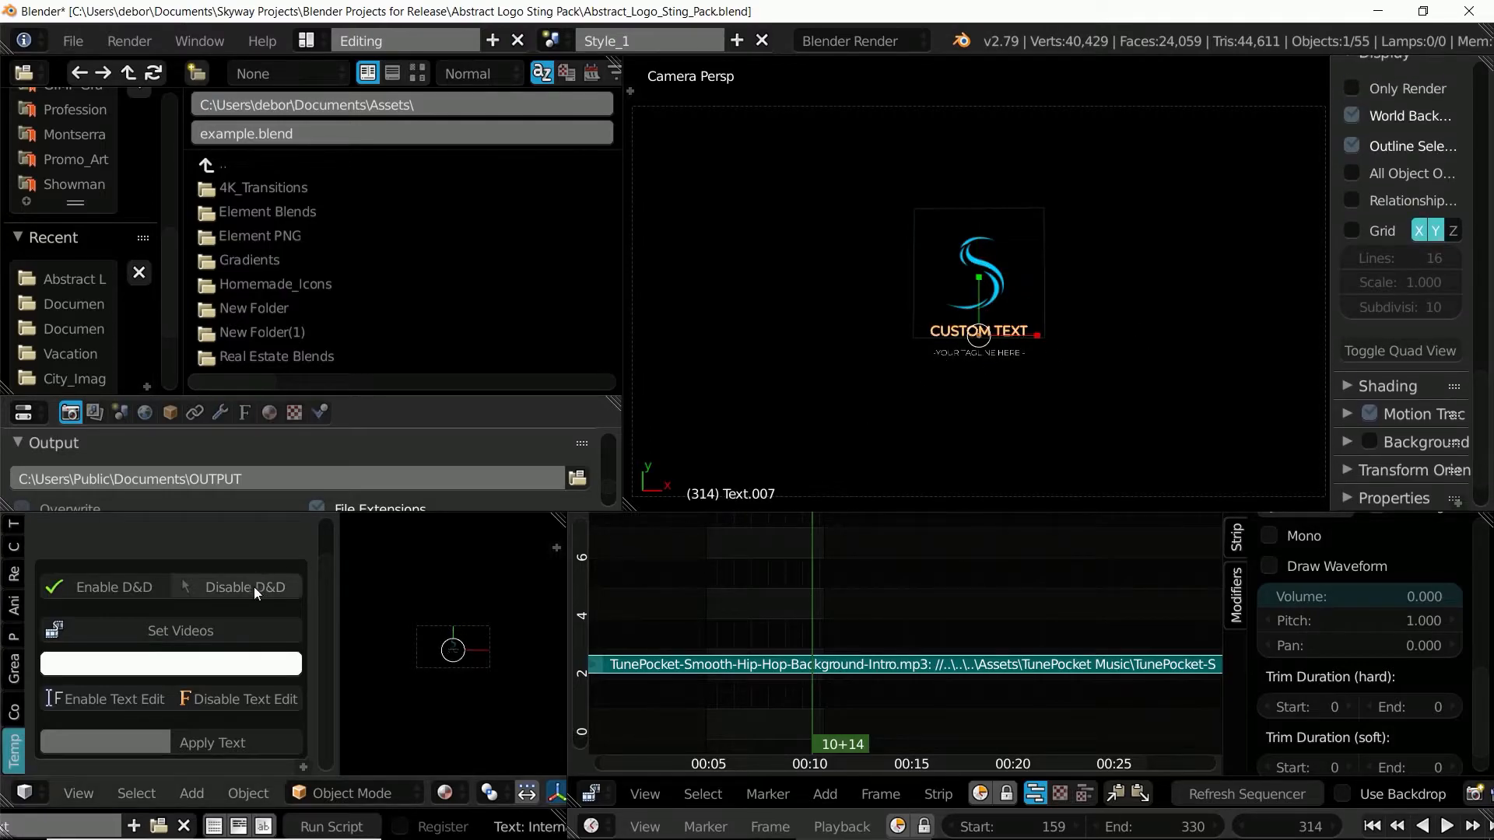
Apply 'MY TEXT' as the title and 'TAGLINE' as the tagline using Apply Text
left_click(105, 742)
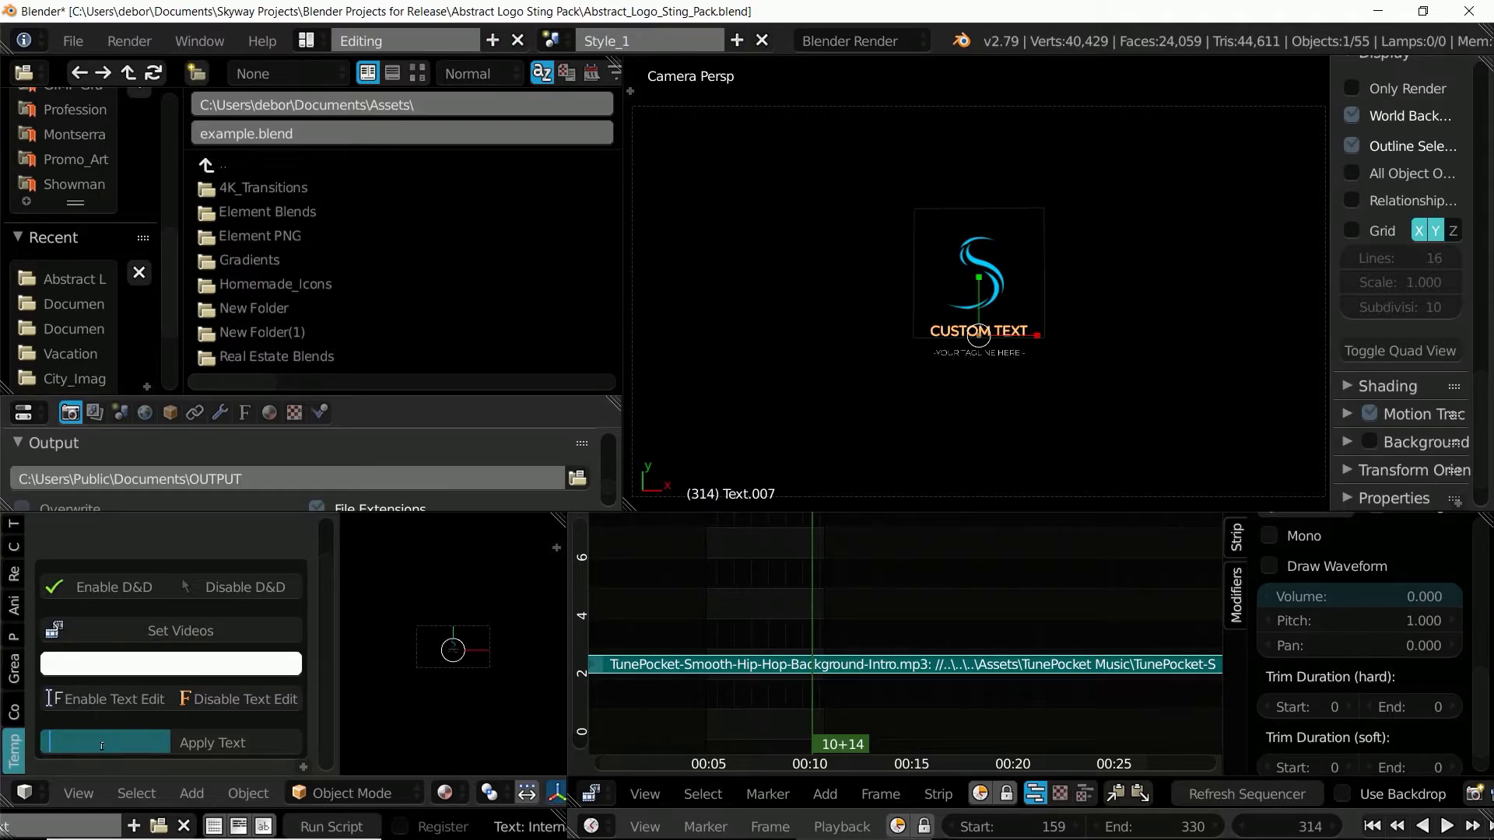
type("M")
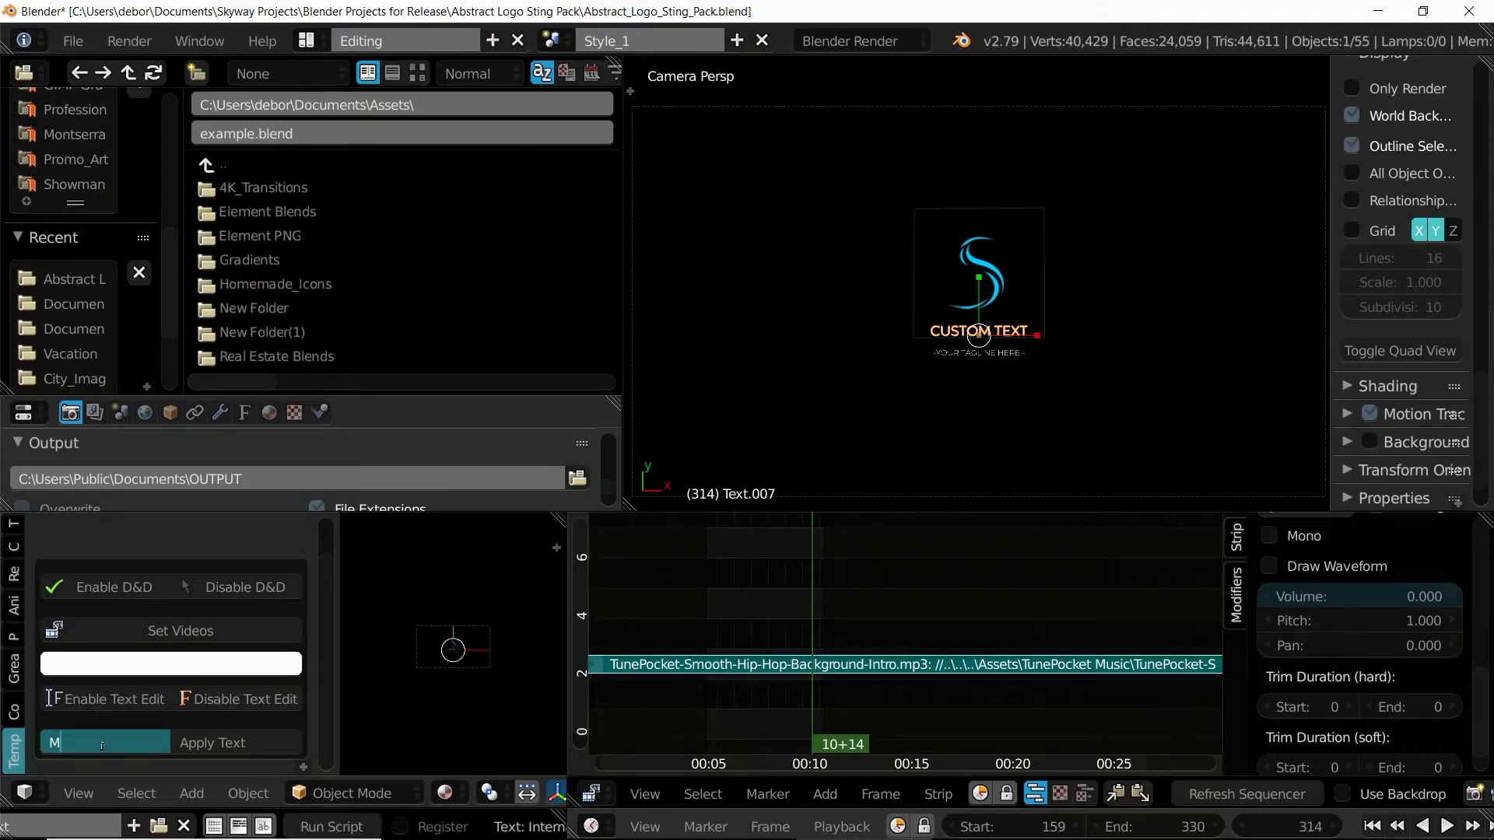
type("Y TEXT")
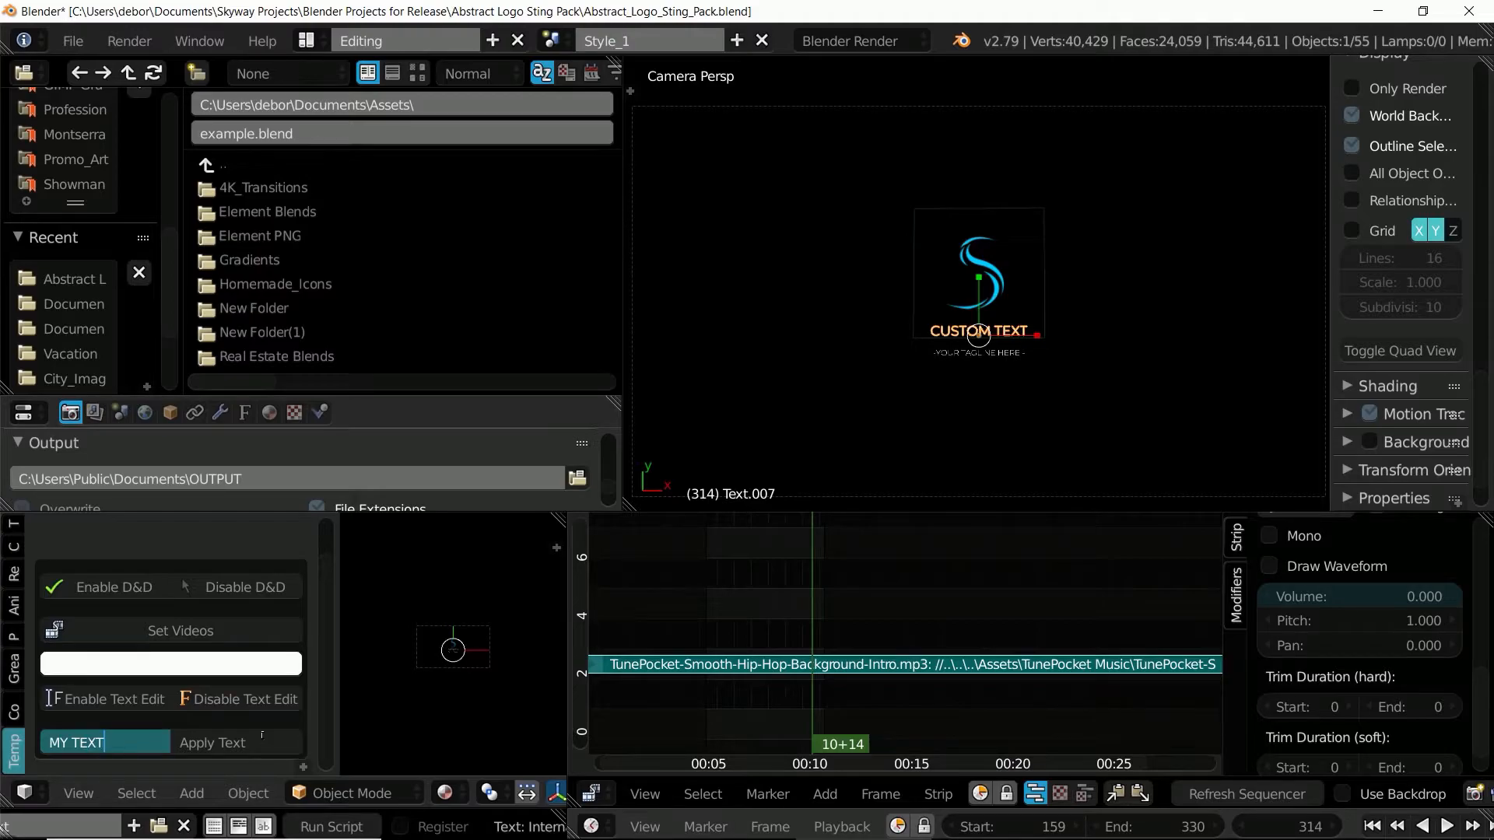
left_click(211, 742)
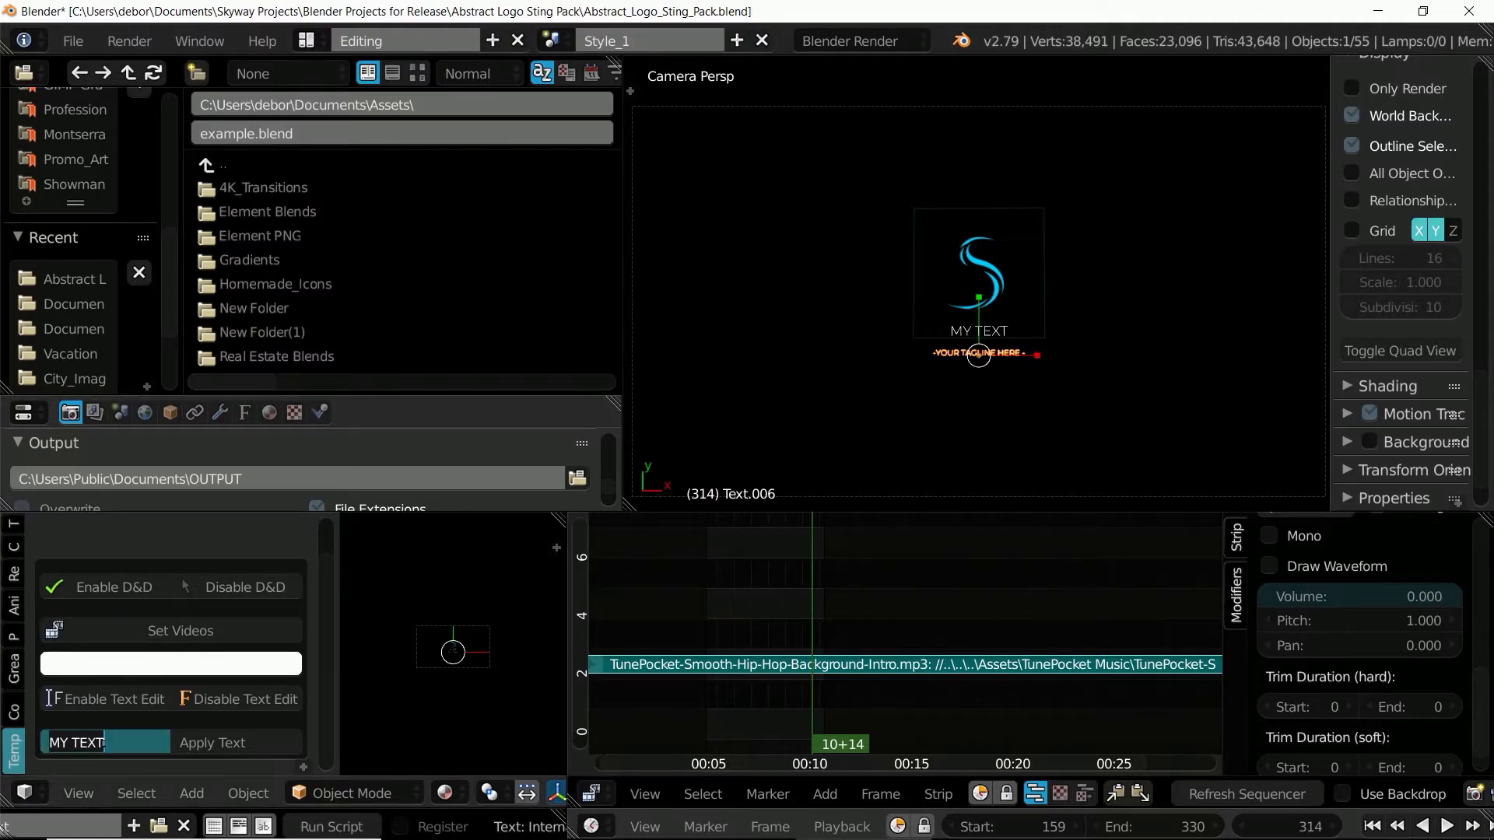
type("TAGLINE")
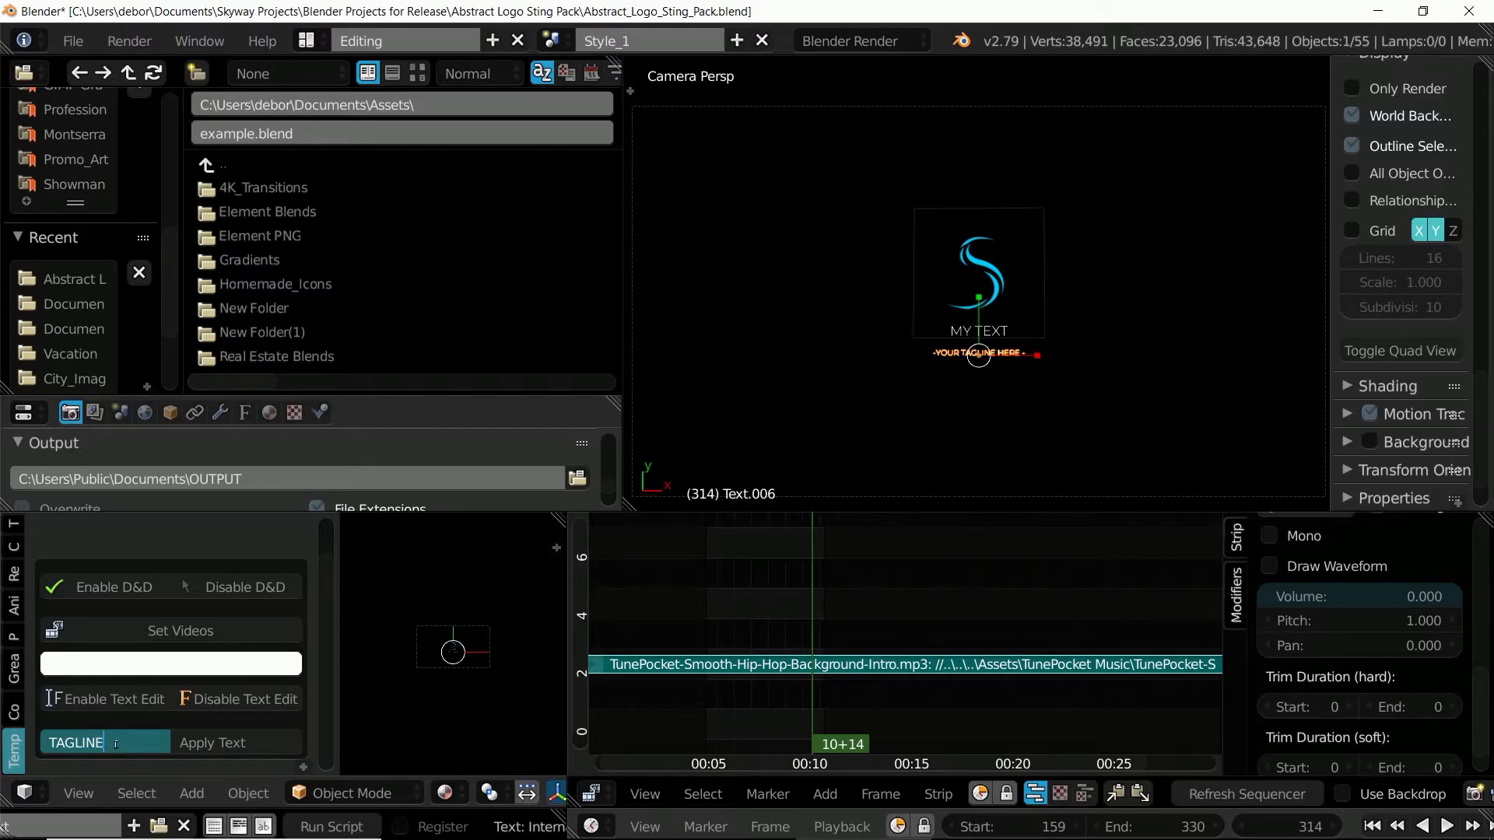
left_click(212, 742)
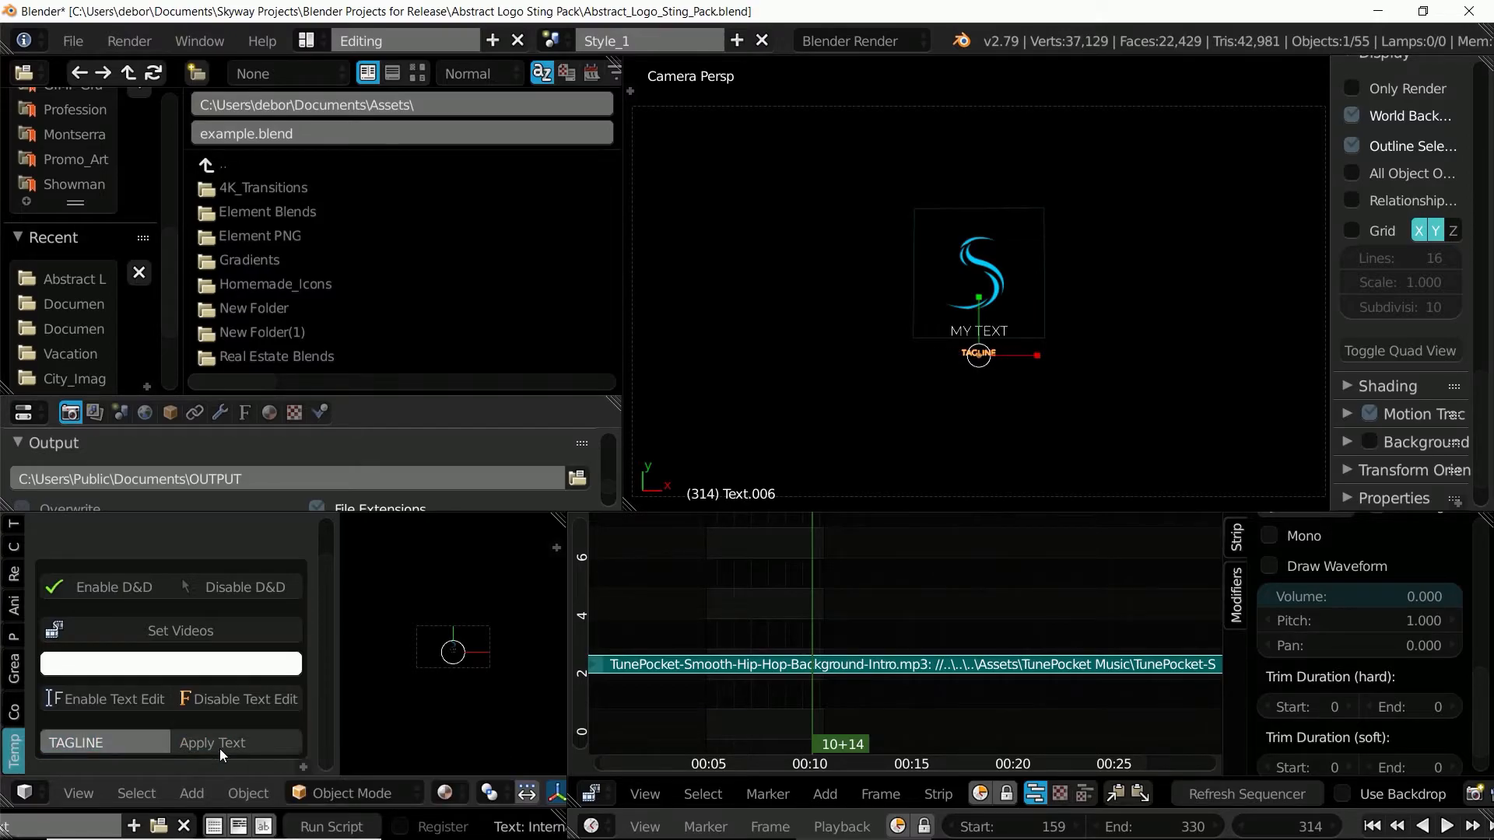
mouse_move(451, 444)
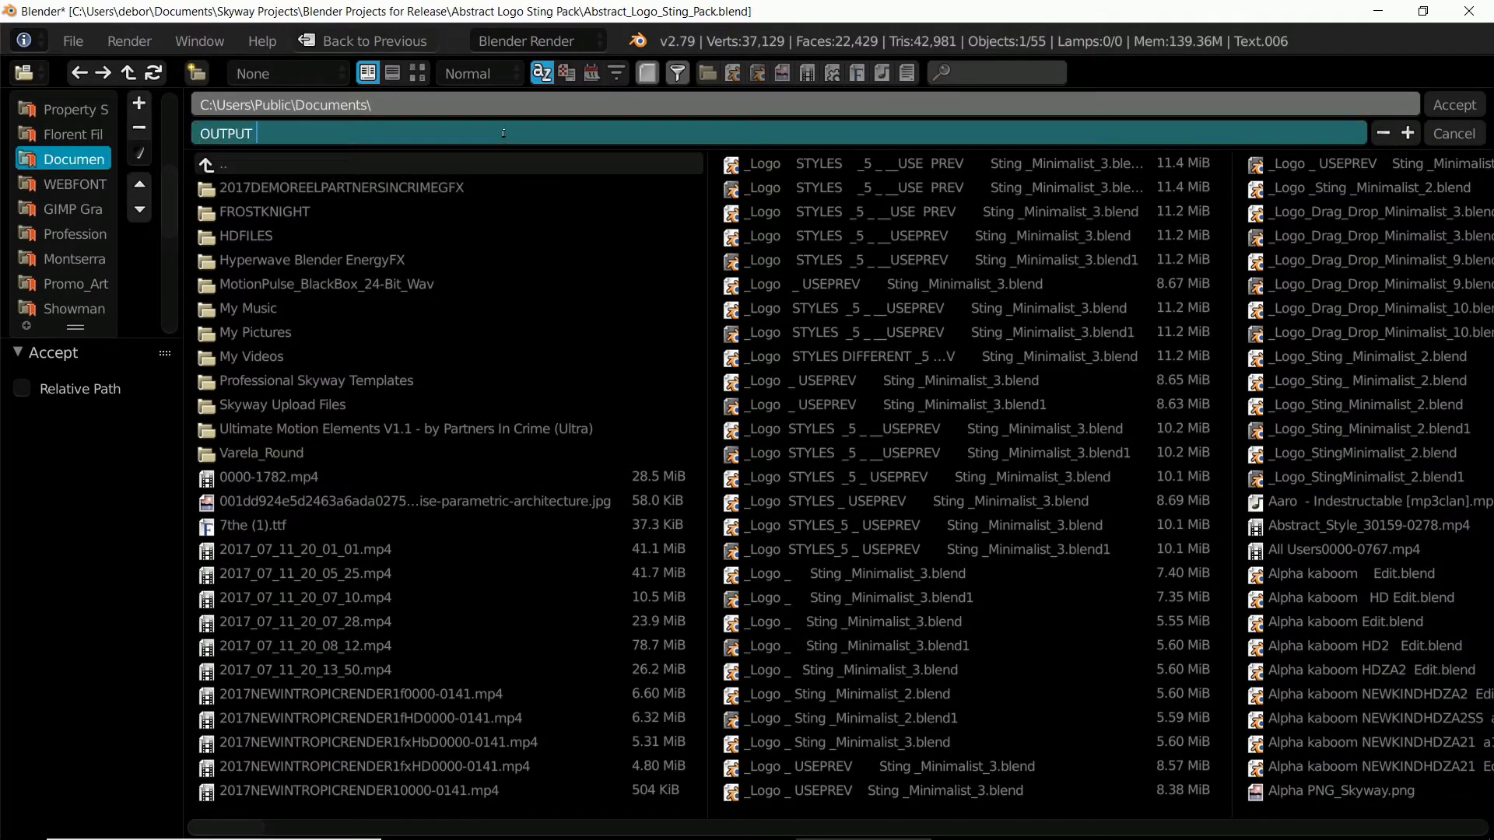
Name the render output file 'VIDEO' in the OUTPUT folder
type("VIDEO")
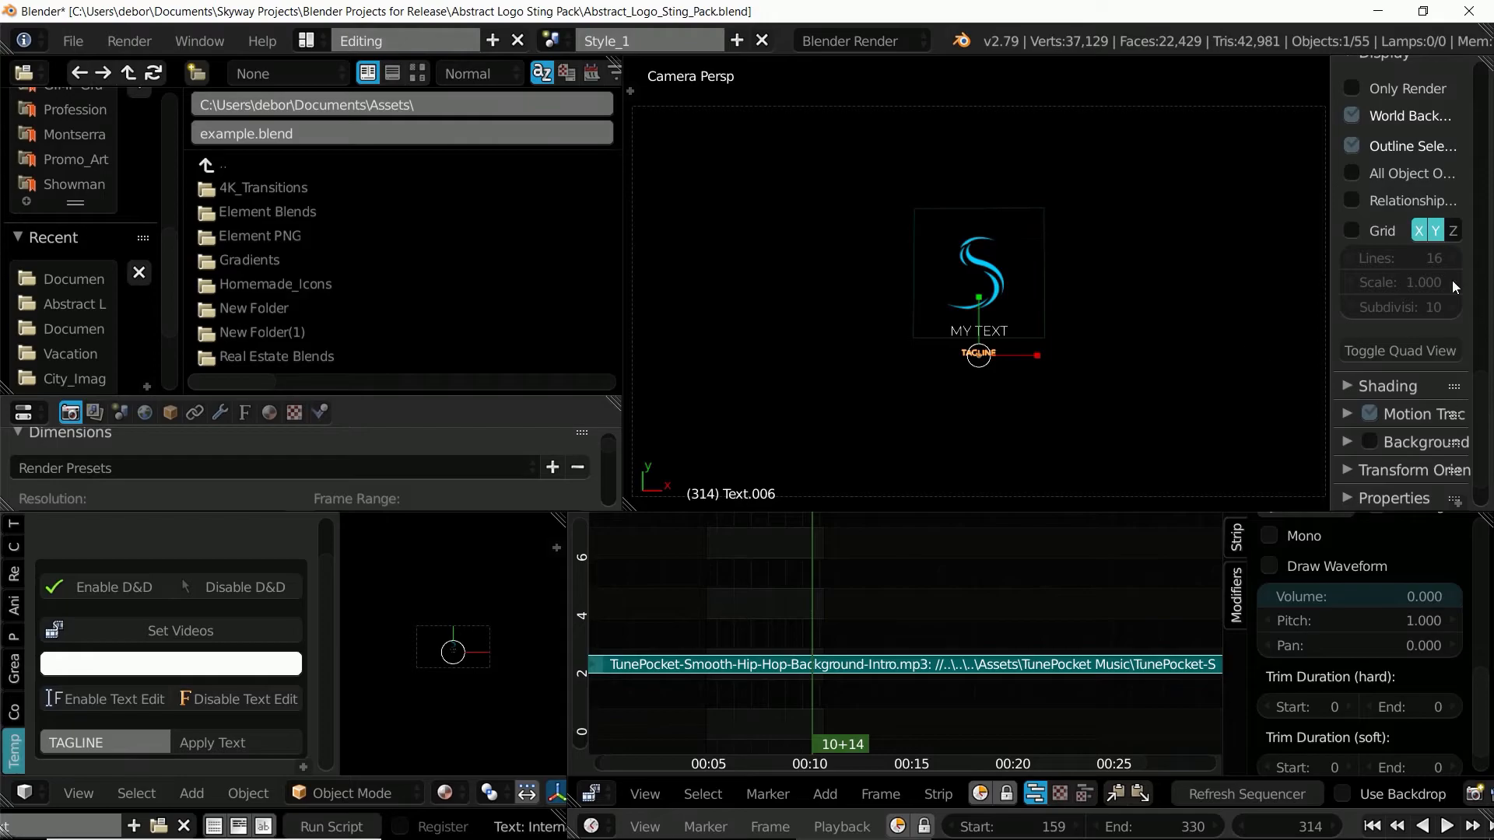
Choose Render Animation from the Render menu for the full animation
left_click(129, 40)
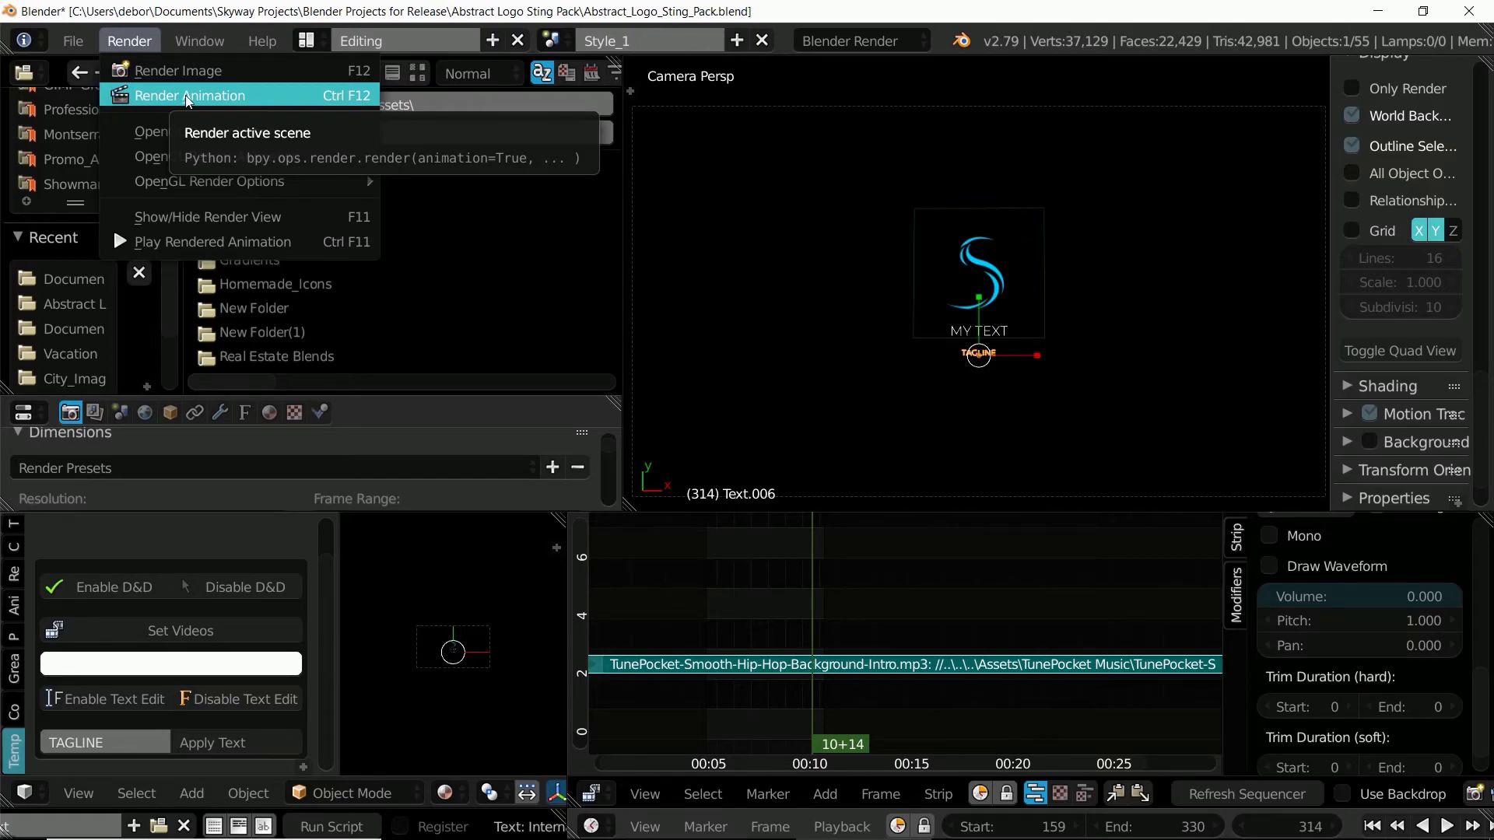
left_click(783, 305)
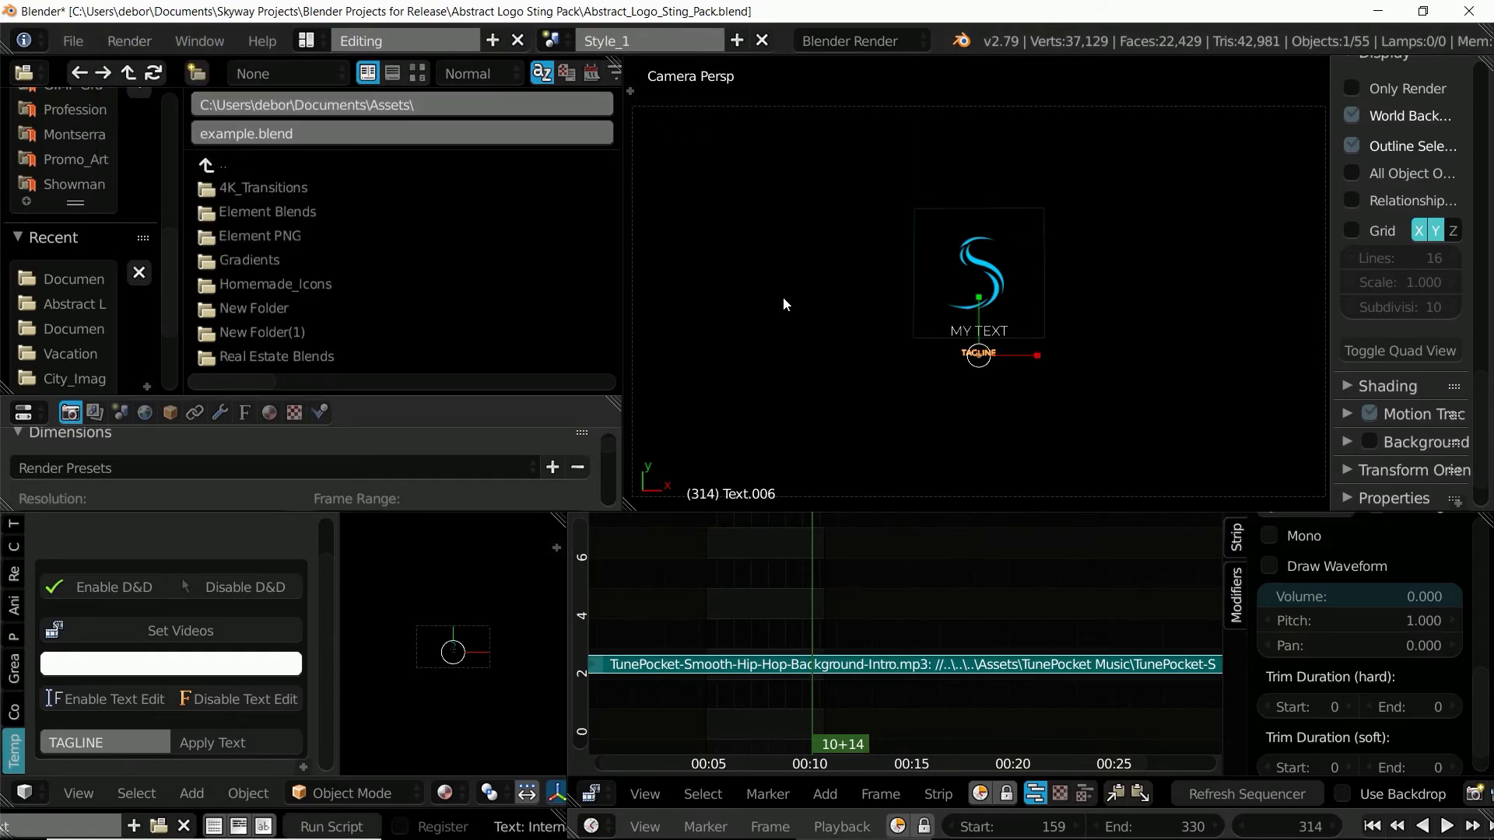
mouse_move(963, 386)
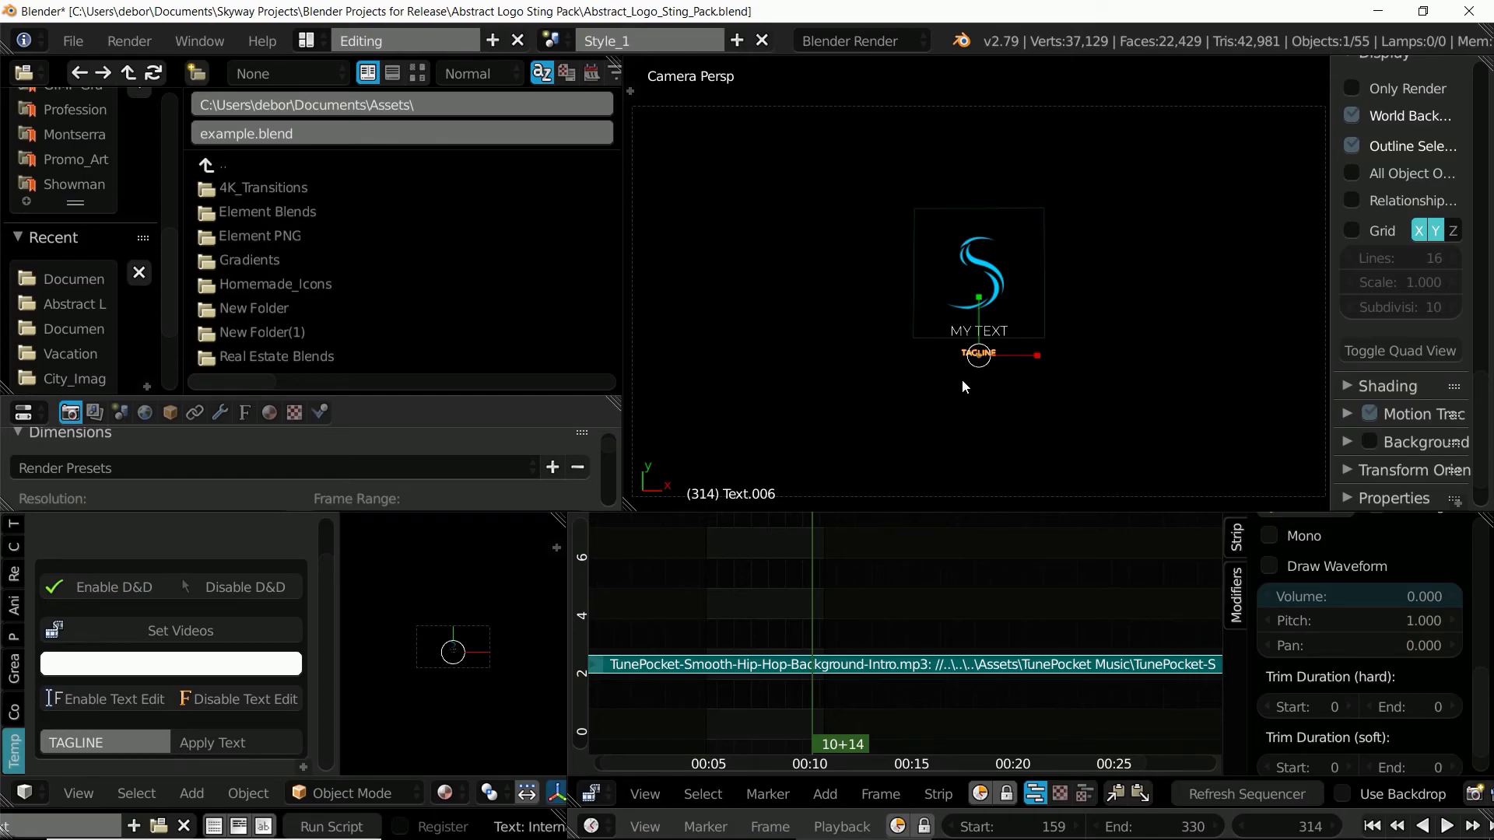
mouse_move(998, 439)
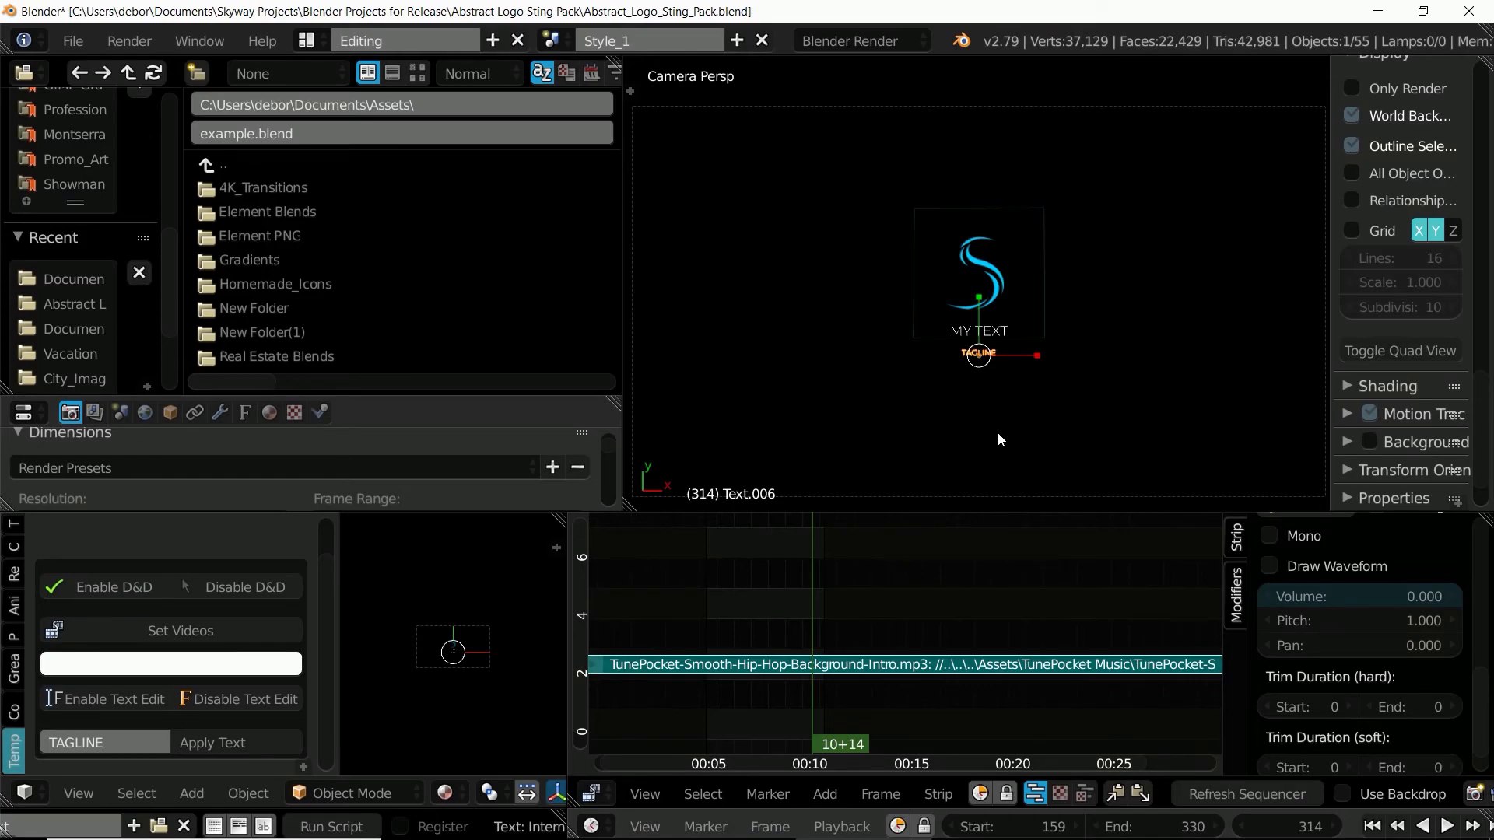
mouse_move(1143, 397)
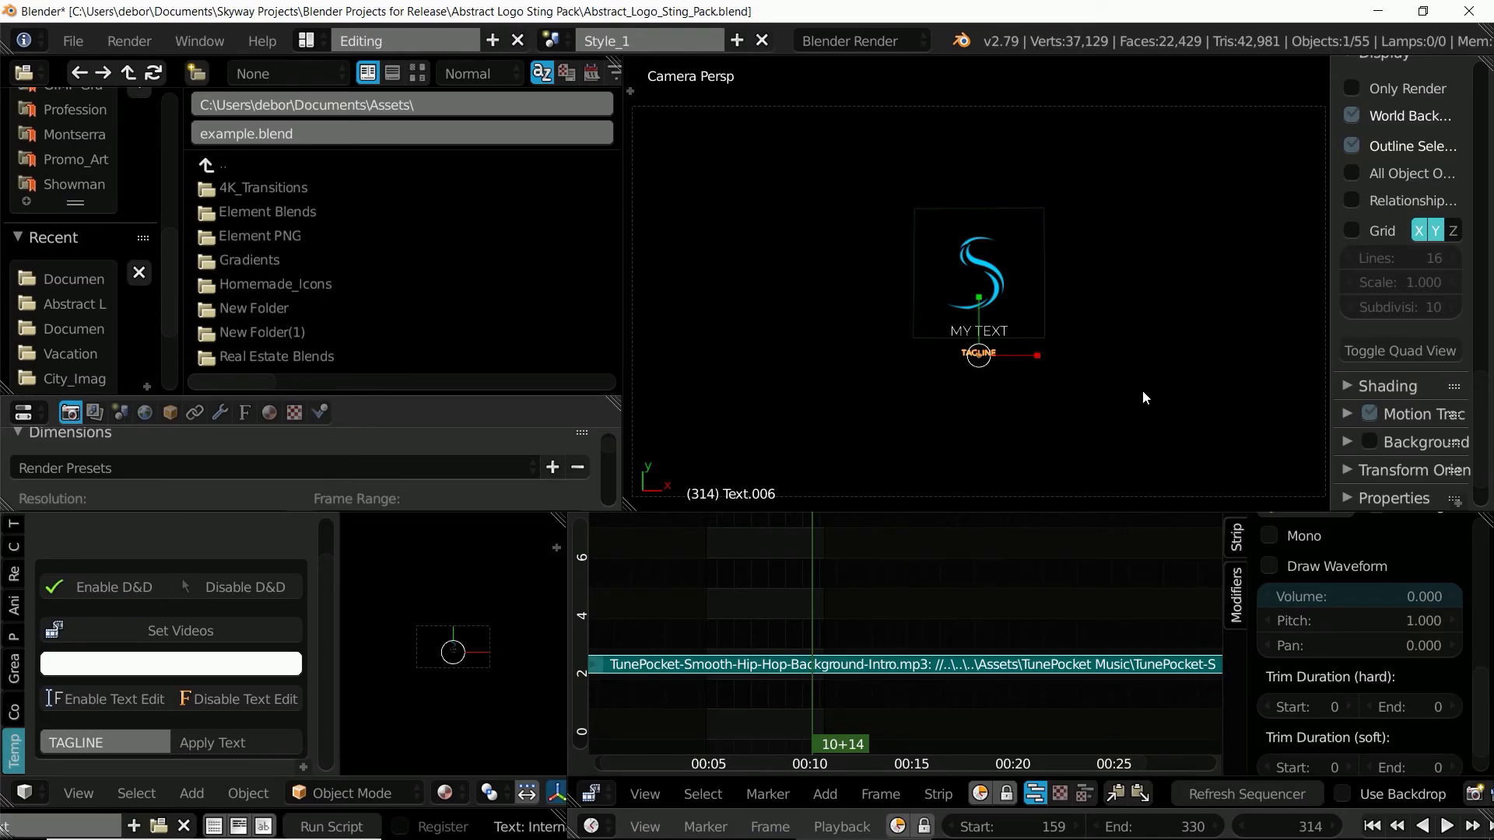
mouse_move(1064, 426)
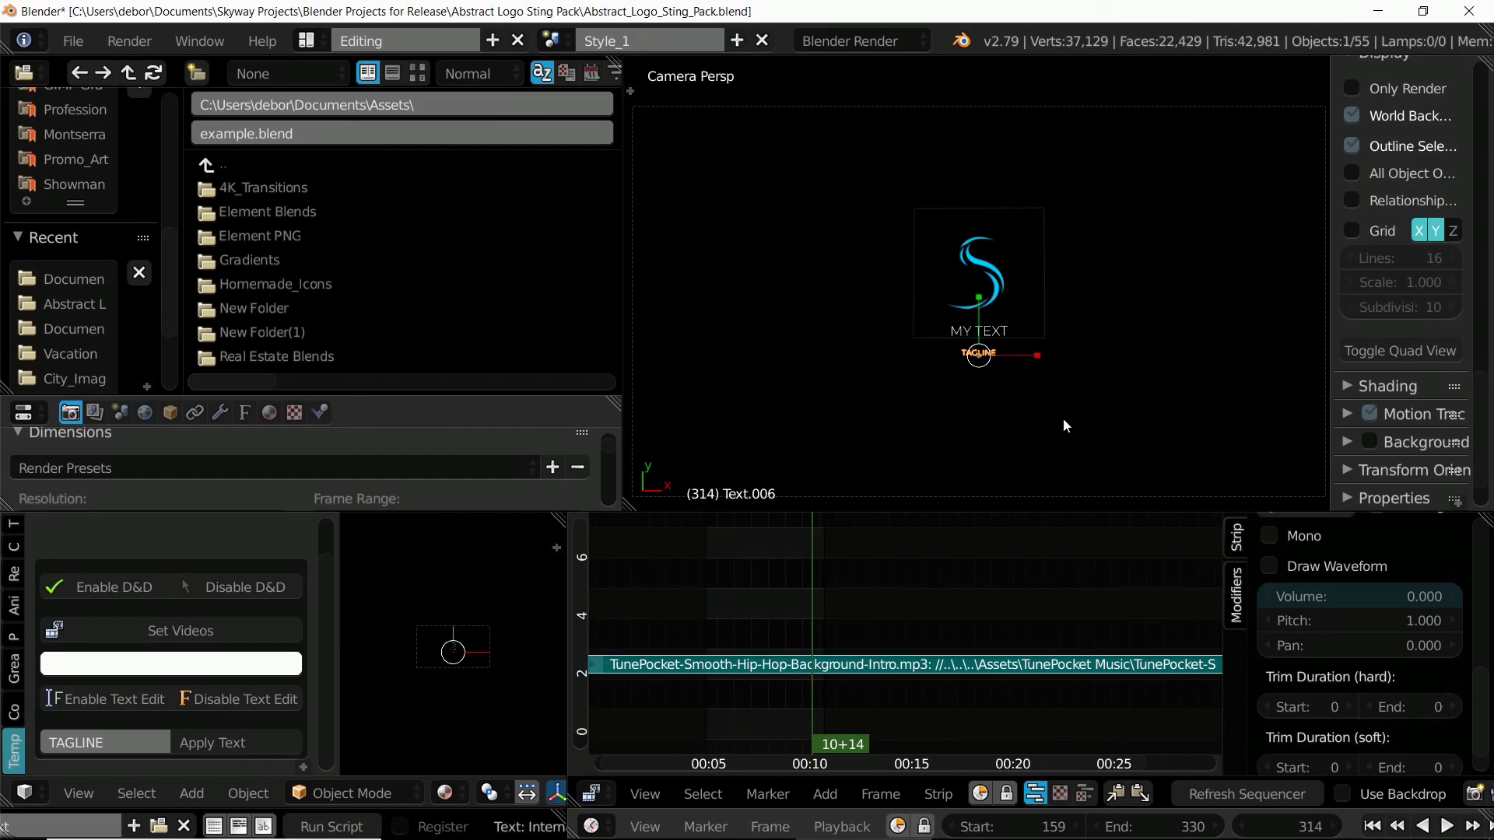